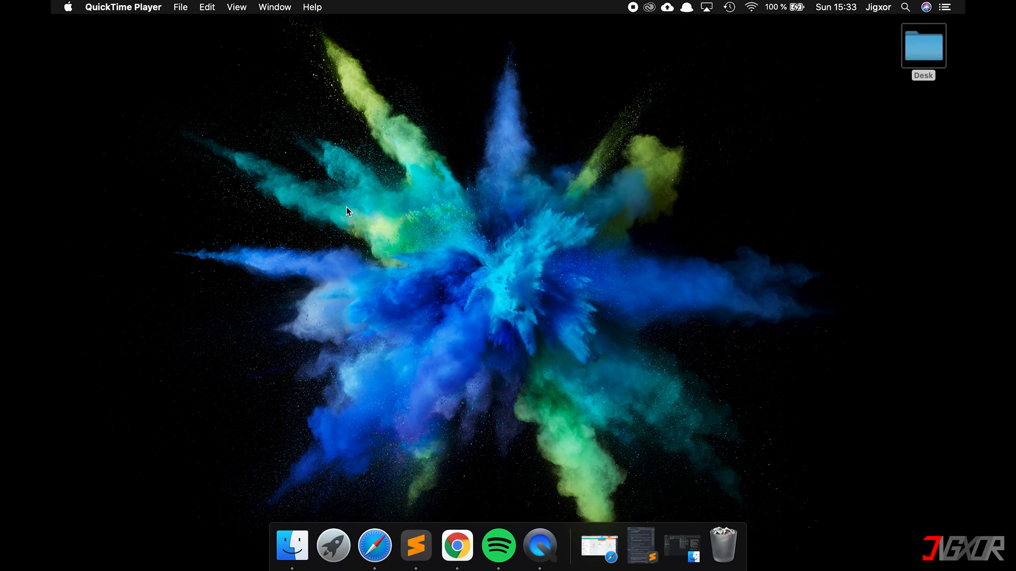
# Launch Photos from the Dock to reach the empty Welcome to Photos screen.
pyautogui.click(560, 545)
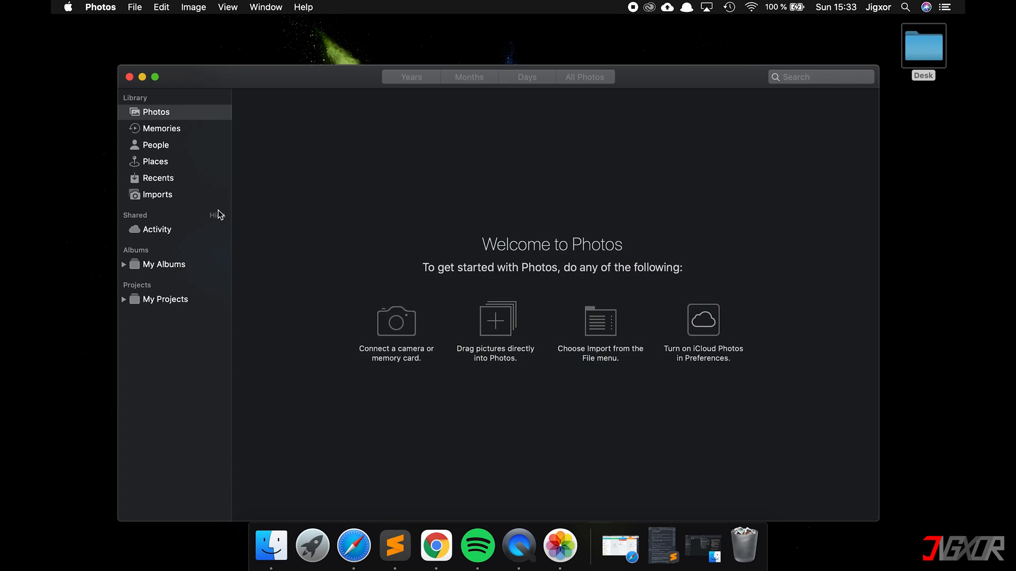